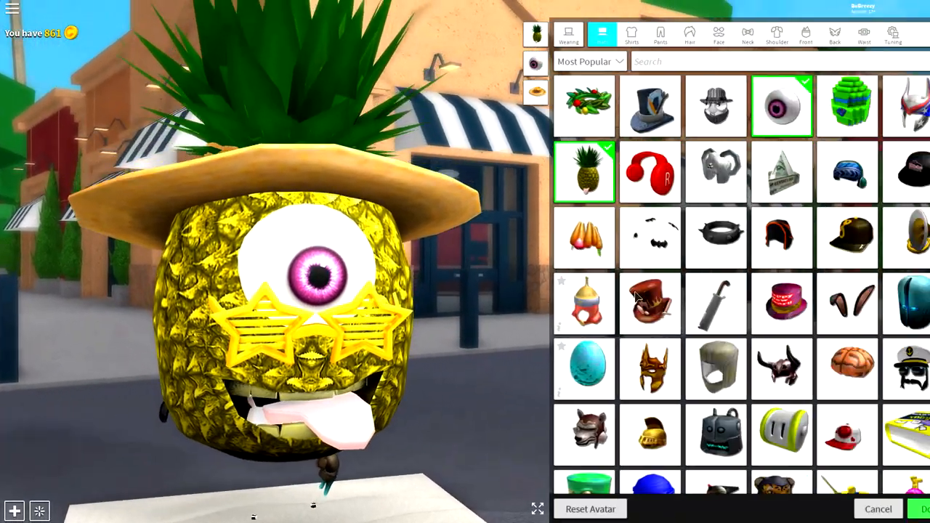
Step: Scroll the Hats catalog and show Tuning for the five worn accessories, from LOLWHY to Crown of Nachos
{"action": "scroll", "scroll_direction": "down", "scroll_amount": 3}
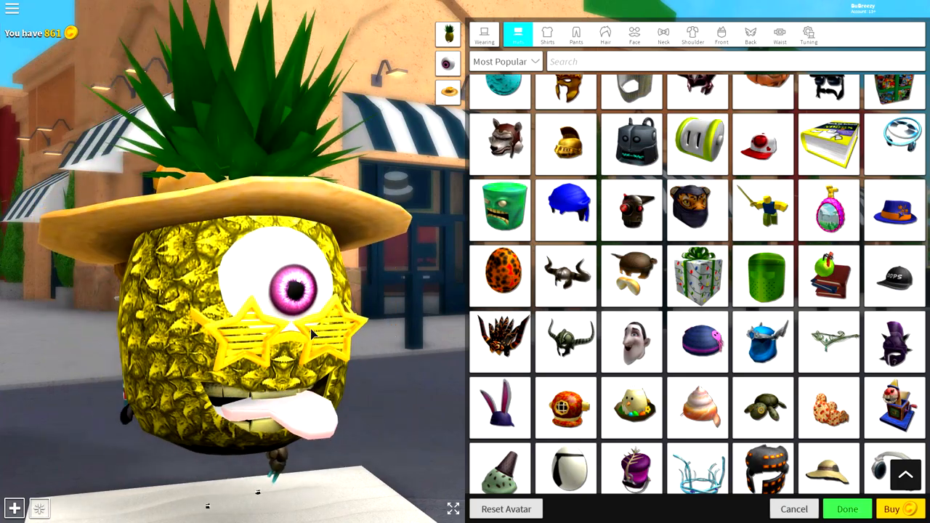
{"action": "left_click", "coordinate": [808, 34]}
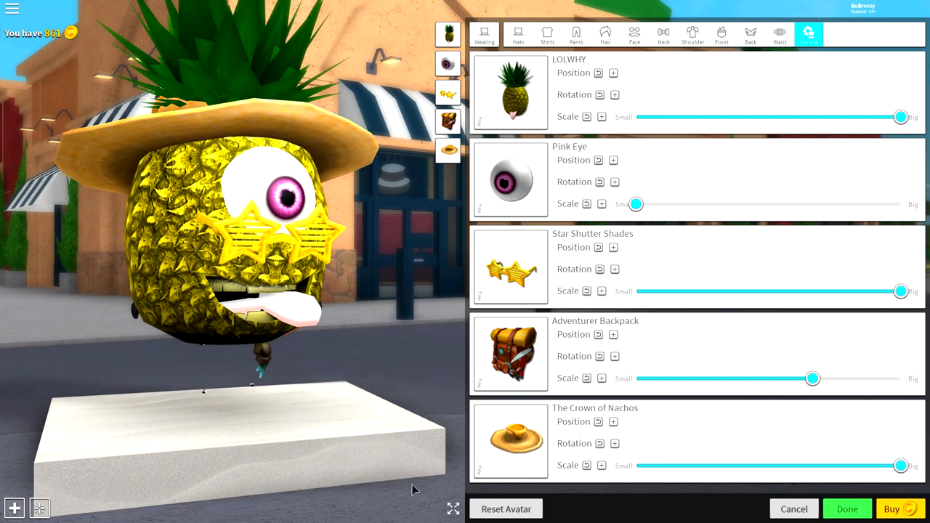
Step: Confirm Wear in the 'Wear Roblox Avatar' dialog to restore the spiky-blond, orange-top avatar
{"action": "left_click", "coordinate": [809, 33]}
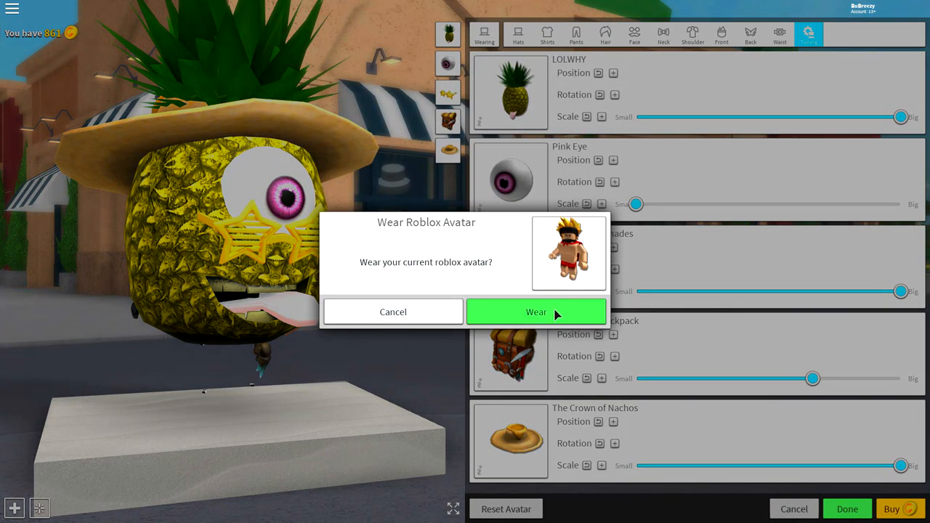
{"action": "left_click", "coordinate": [536, 311]}
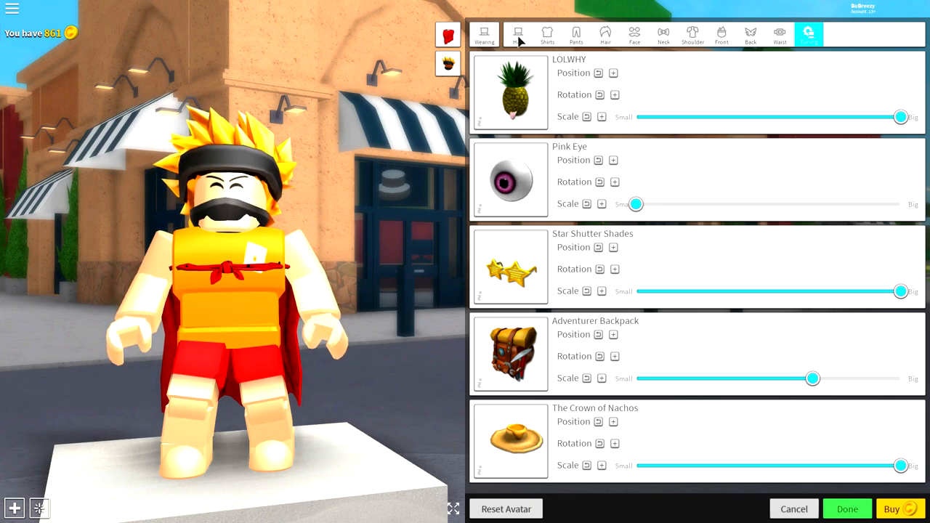
Step: Remove the worn hair, front and waist items, keeping the star suit and peacock tail
{"action": "left_click", "coordinate": [518, 32]}
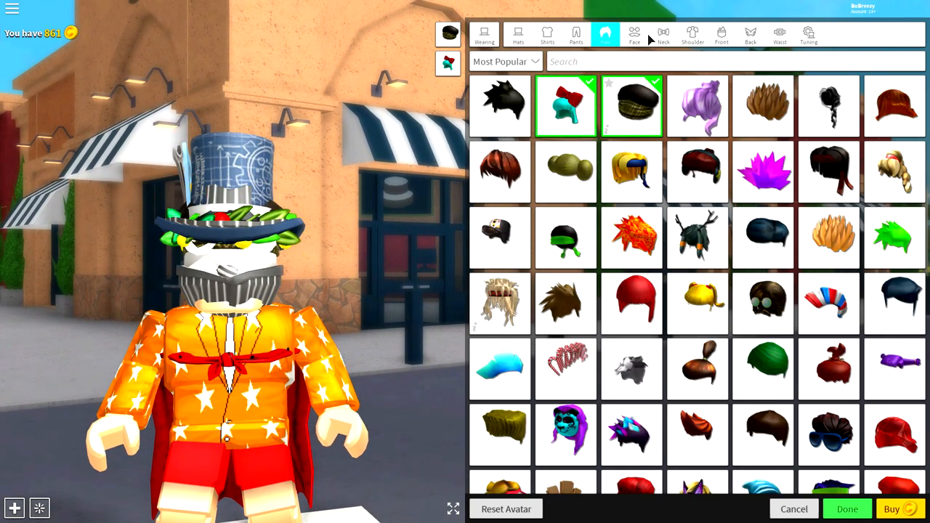
{"action": "left_click", "coordinate": [662, 34]}
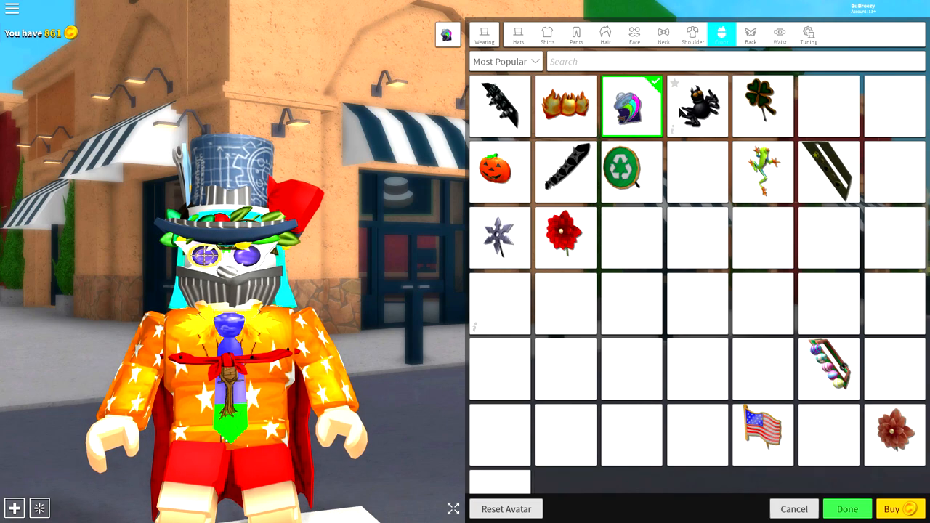
{"action": "left_click", "coordinate": [751, 35]}
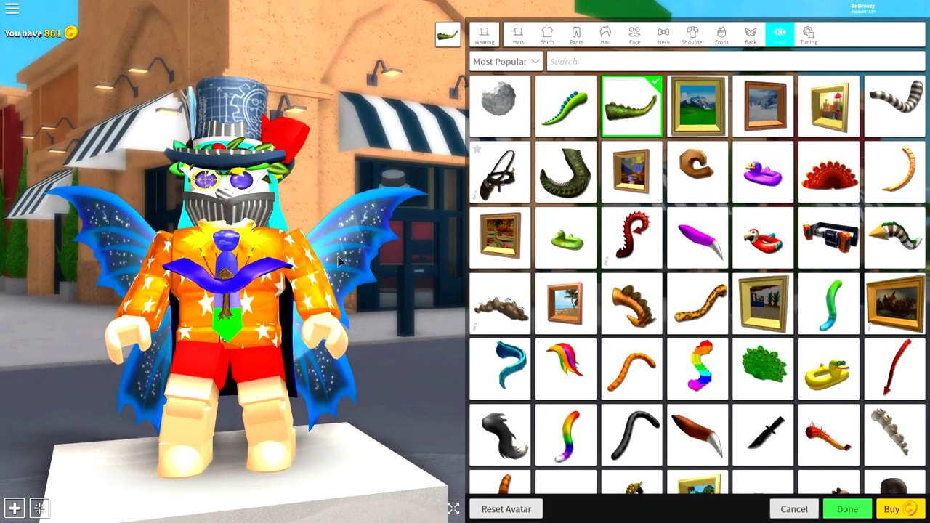
{"action": "left_click", "coordinate": [762, 369]}
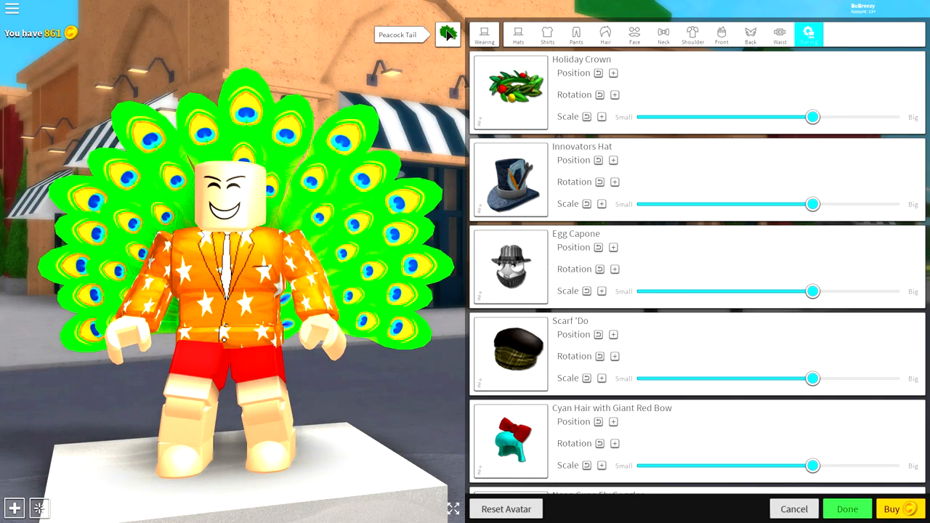
Step: Remove the Peacock Tail and equip the blank headless head
{"action": "left_click", "coordinate": [448, 34]}
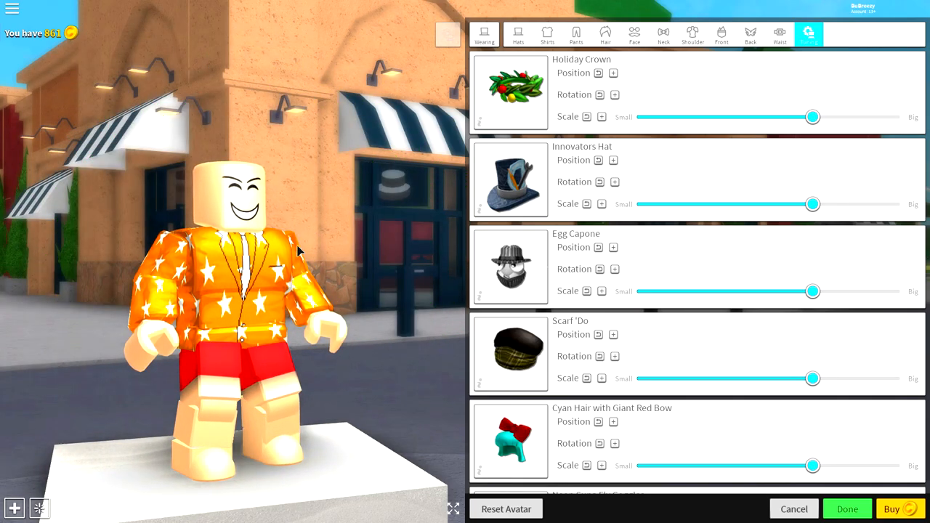
{"action": "left_click", "coordinate": [484, 33]}
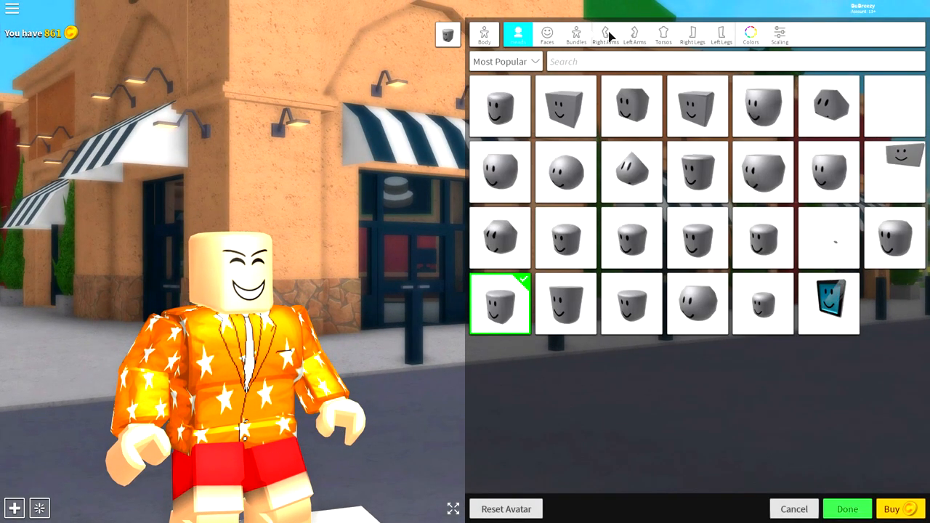
{"action": "left_click", "coordinate": [829, 236]}
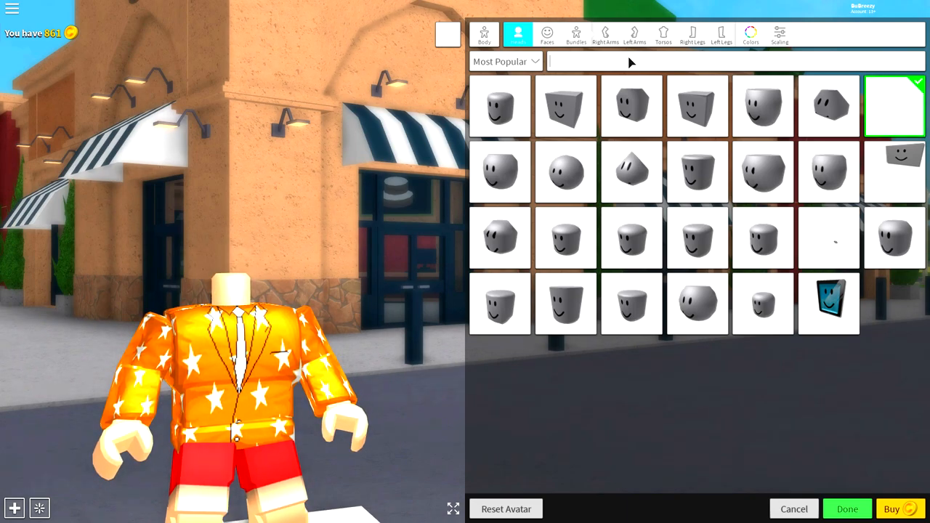
{"action": "type", "text": "headless"}
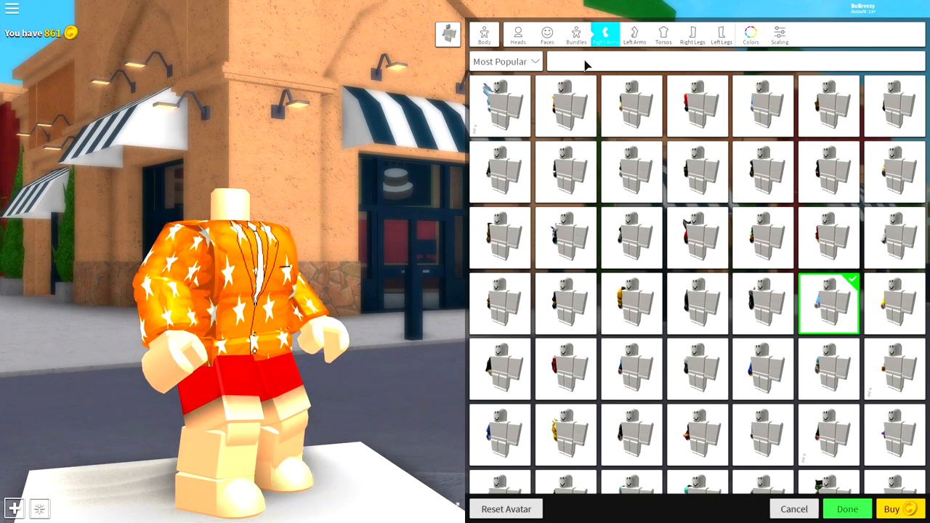
Step: Equip the woman right and left arms and death-themed legs
{"action": "type", "text": "woman"}
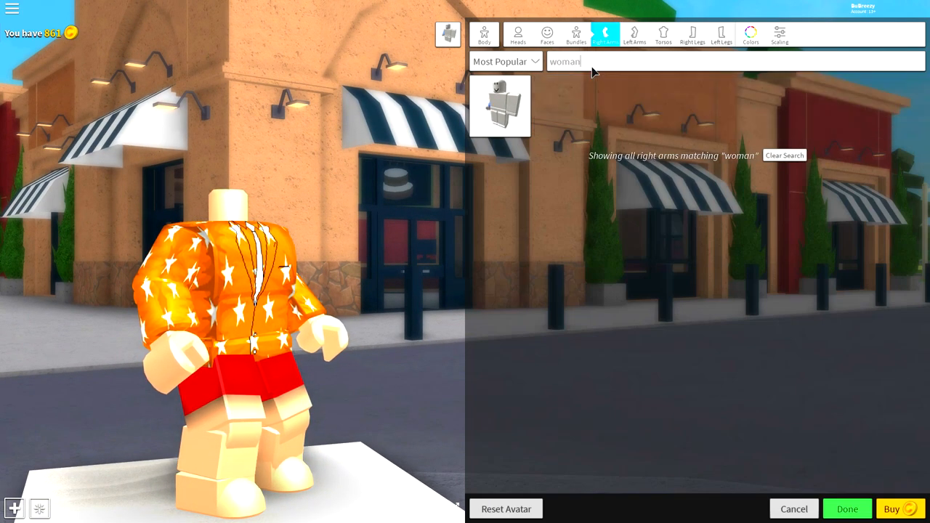
{"action": "left_click", "coordinate": [500, 106]}
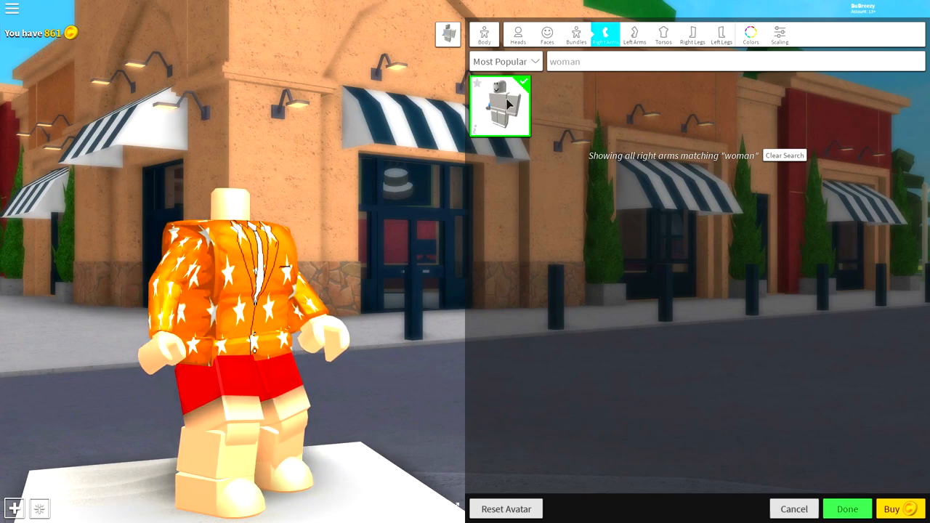
{"action": "left_click", "coordinate": [634, 34]}
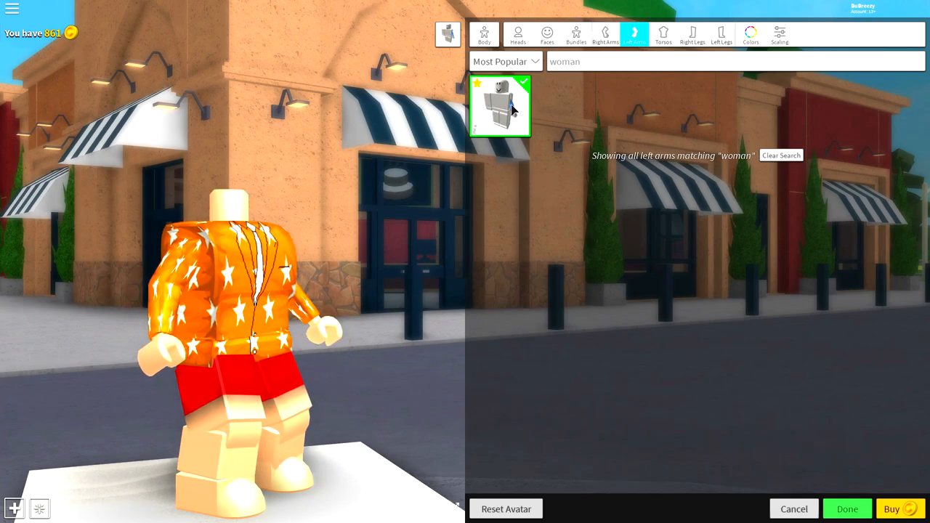
{"action": "left_click", "coordinate": [663, 35]}
{"action": "type", "text": "deat"}
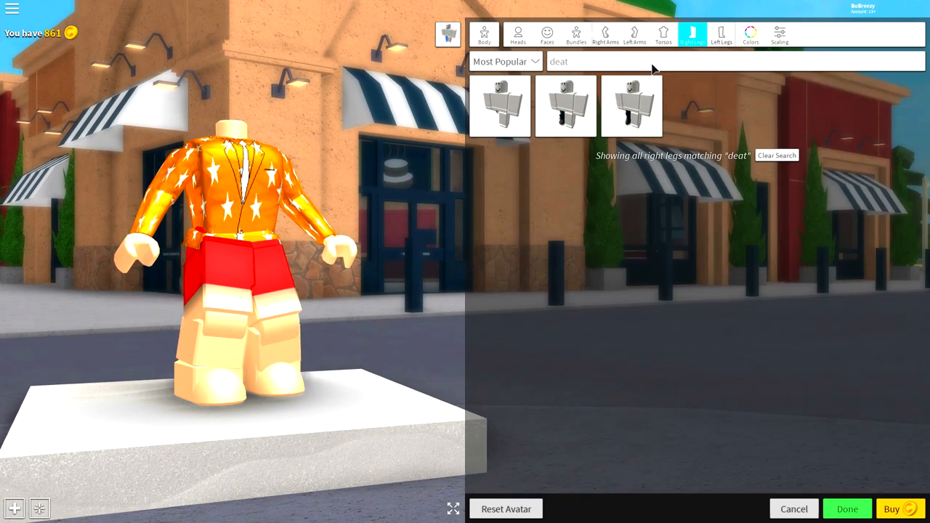
{"action": "left_click", "coordinate": [500, 106]}
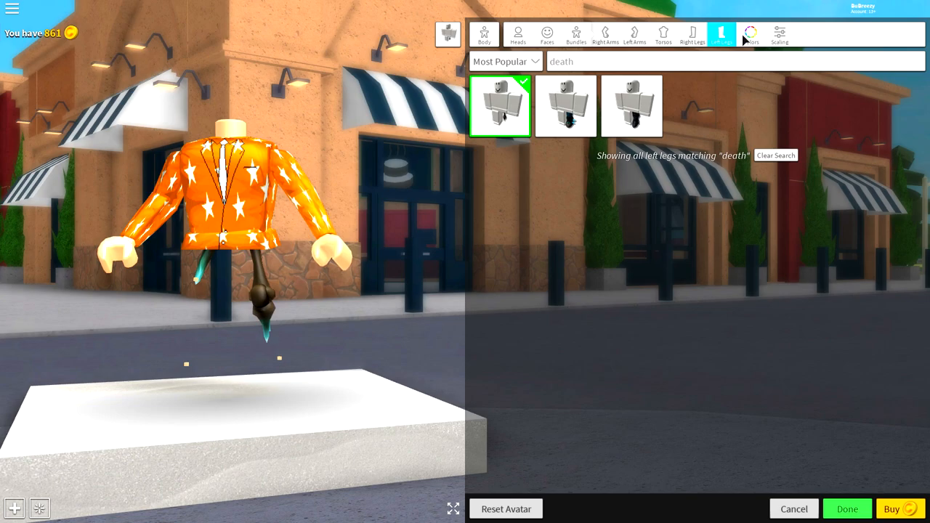
{"action": "left_click", "coordinate": [751, 33]}
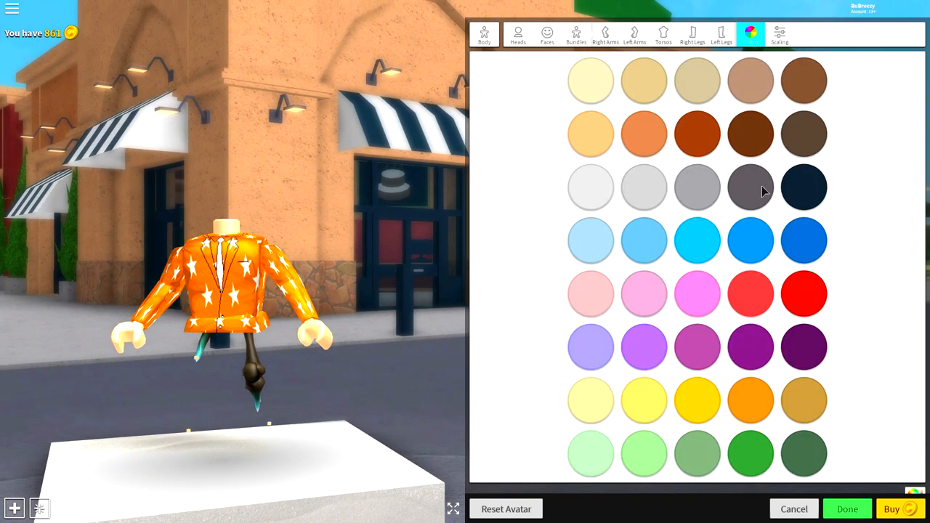
Step: Make the body colour black and drag Advanced Height down to the 75% minimum
{"action": "left_click", "coordinate": [750, 186]}
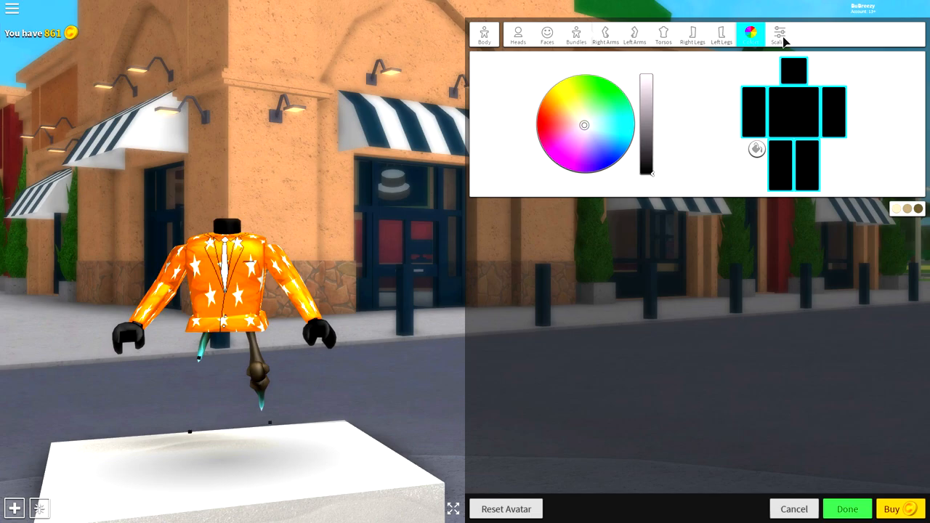
{"action": "left_click", "coordinate": [779, 33]}
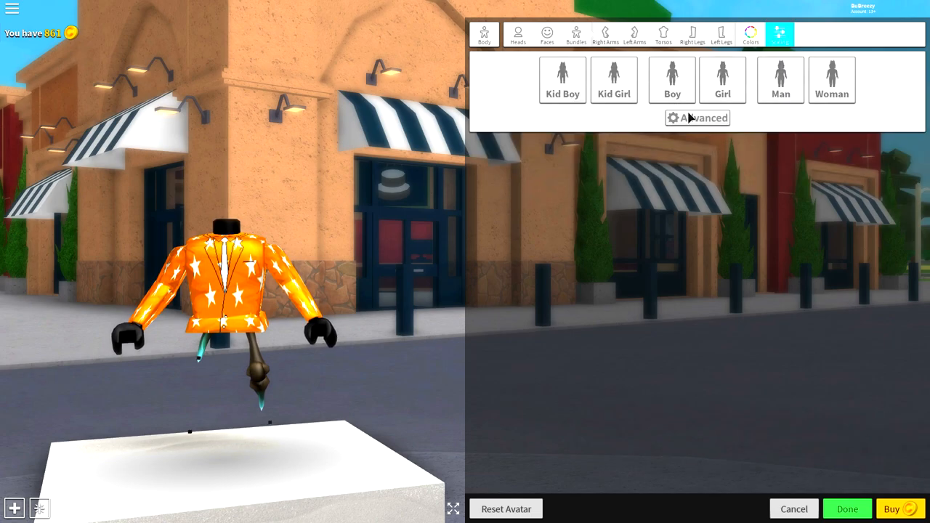
{"action": "left_click", "coordinate": [696, 118]}
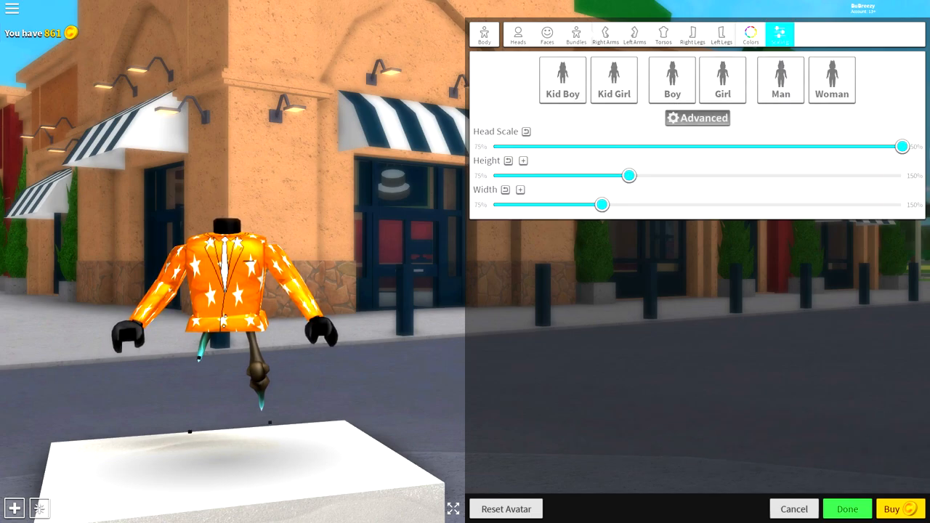
{"action": "left_click_drag", "start_coordinate": [629, 176], "coordinate": [492, 175]}
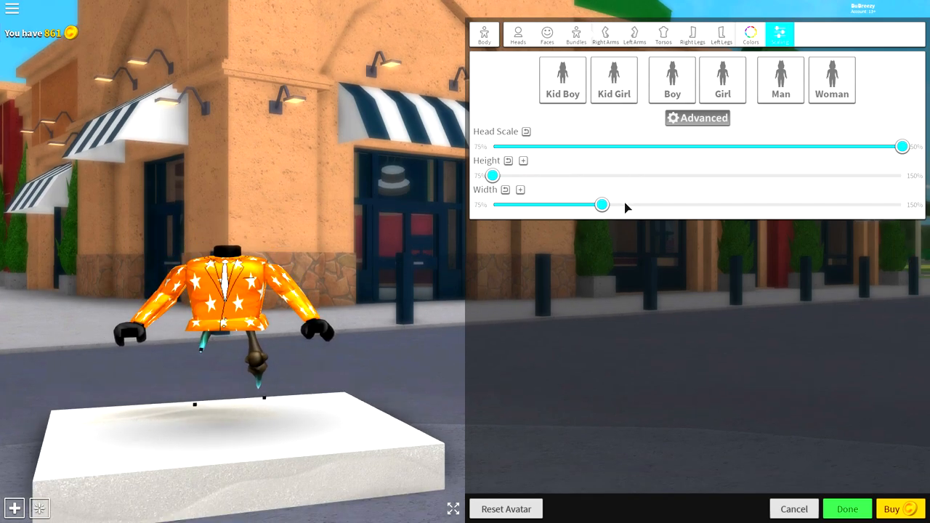
{"action": "left_click_drag", "start_coordinate": [601, 205], "coordinate": [492, 205]}
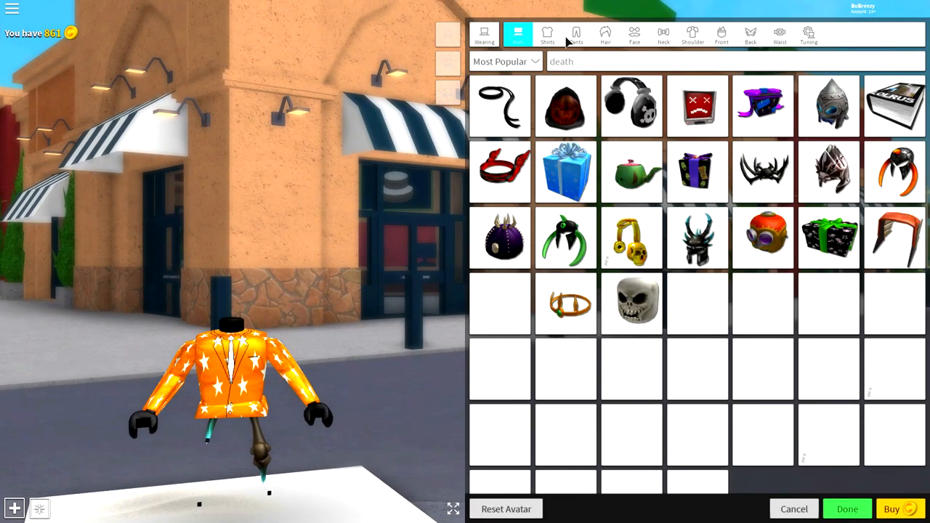
Step: Go to the Shirts catalogue to take off the orange star shirt
{"action": "left_click", "coordinate": [576, 33]}
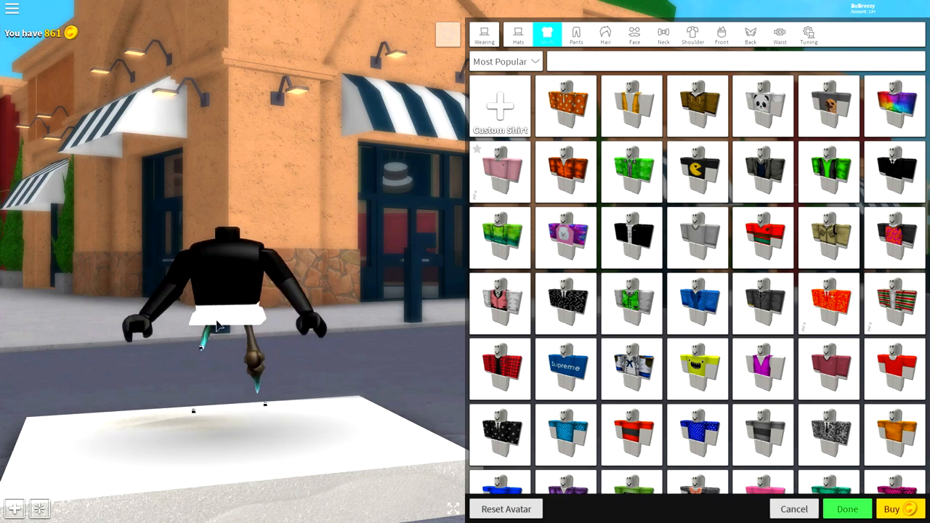
{"action": "mouse_move", "coordinate": [516, 109]}
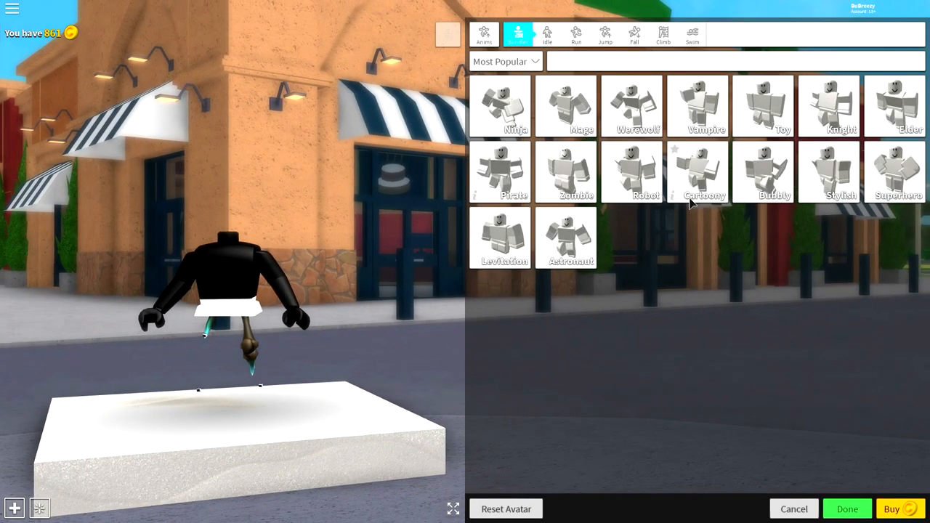
Step: Search hats and equip the LOLWHY pineapple head, Pink Eye and The Crown of Nachos
{"action": "left_click", "coordinate": [632, 172]}
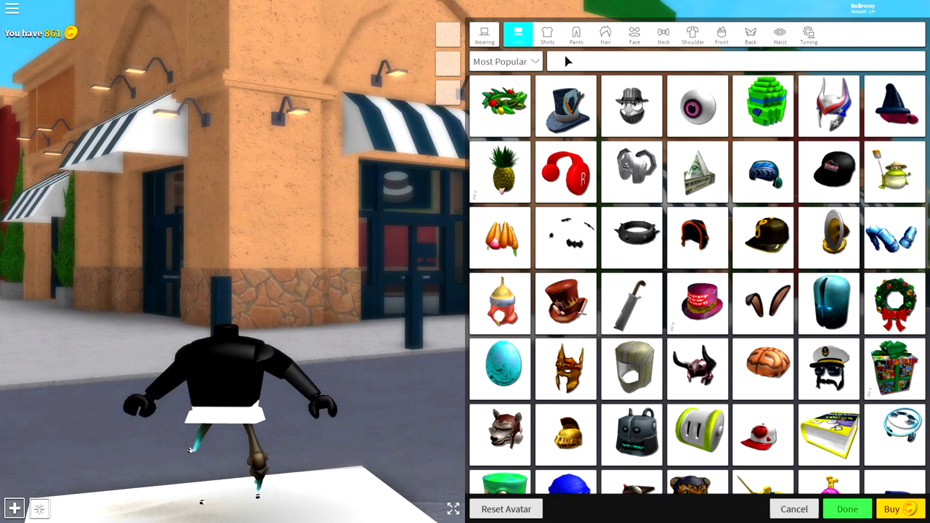
{"action": "left_click", "coordinate": [499, 172]}
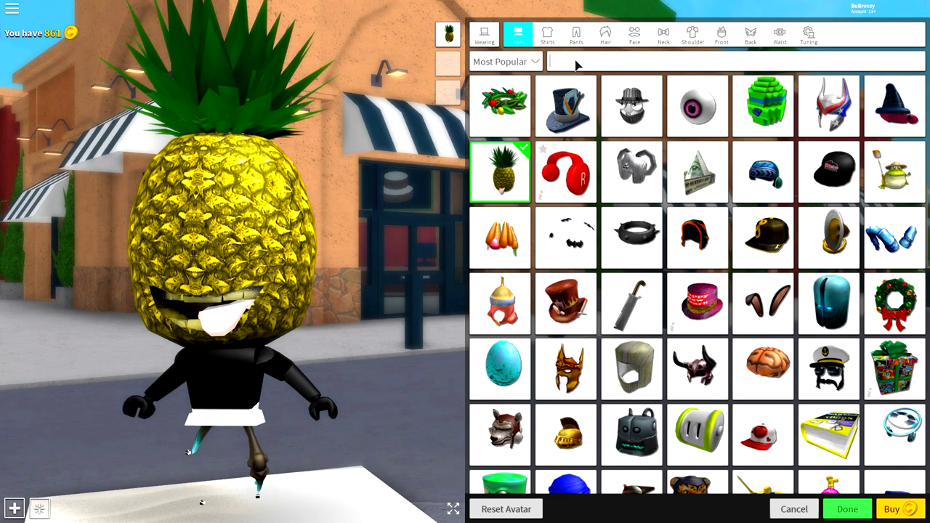
{"action": "type", "text": "LOLWH"}
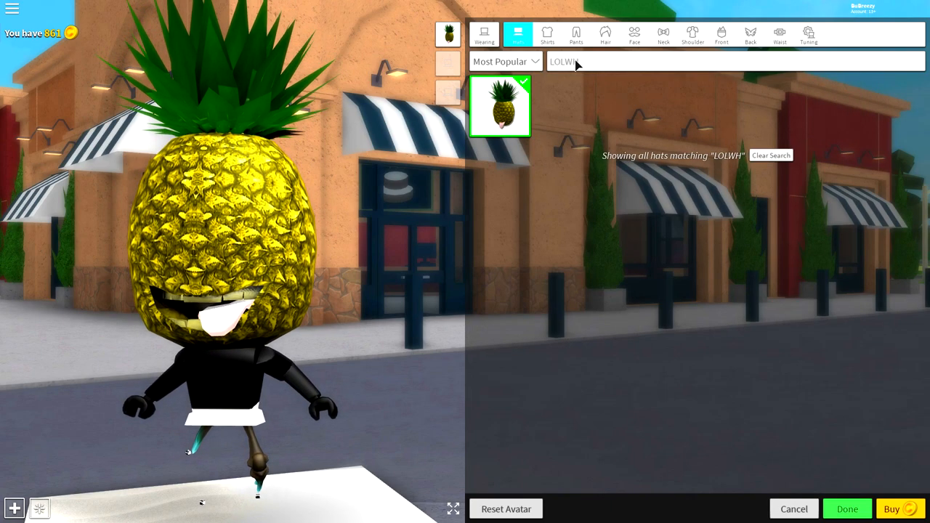
{"action": "left_click", "coordinate": [771, 155]}
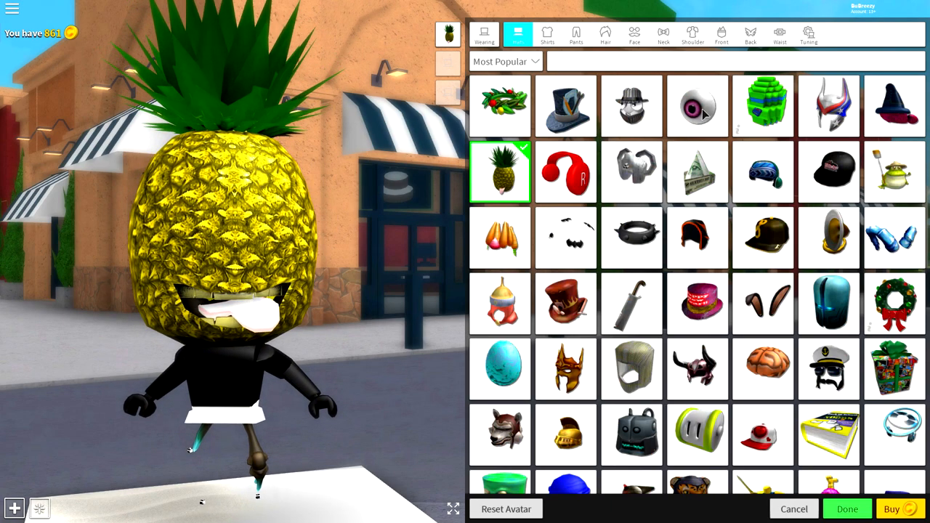
{"action": "left_click", "coordinate": [697, 106]}
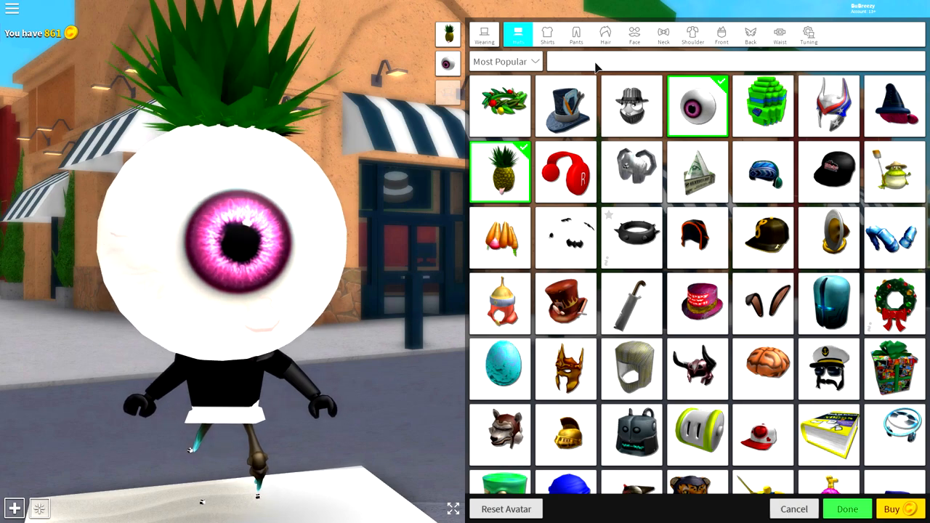
{"action": "type", "text": "crown of"}
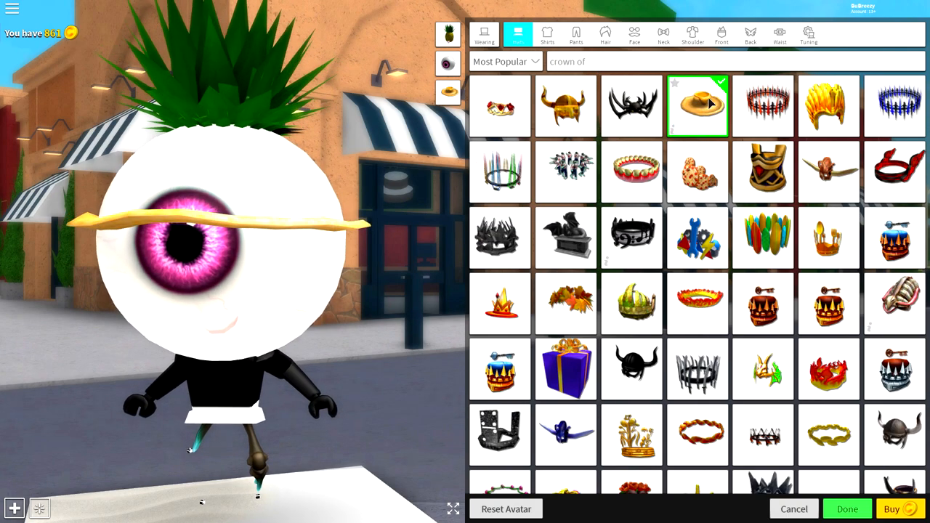
{"action": "left_click", "coordinate": [808, 34]}
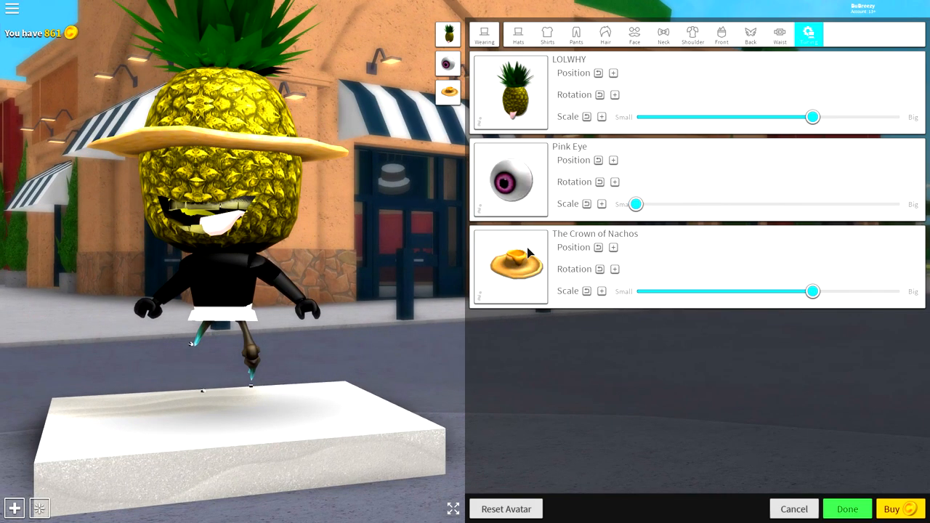
Step: Scale the LOLWHY pineapple to Big and tilt the Crown of Nachos with Rotation Down
{"action": "left_click_drag", "start_coordinate": [812, 117], "coordinate": [900, 117]}
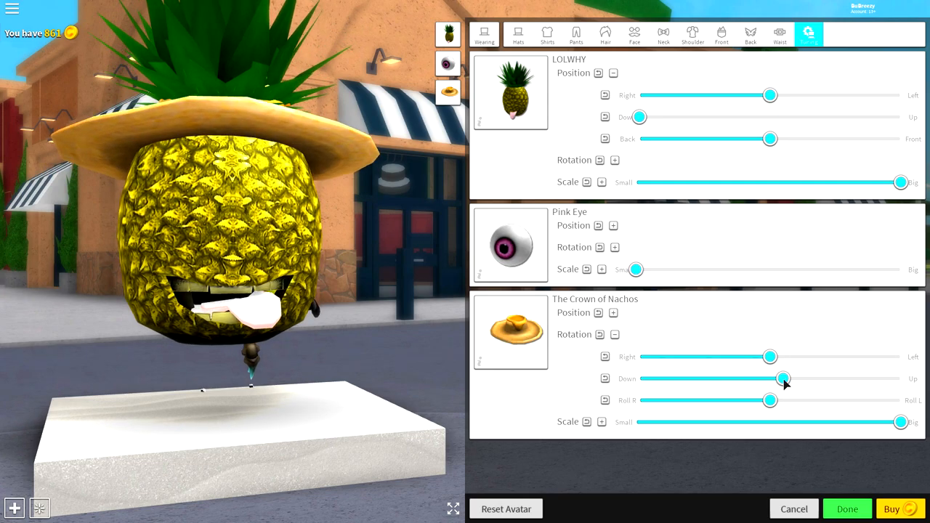
{"action": "left_click_drag", "start_coordinate": [783, 378], "coordinate": [781, 378]}
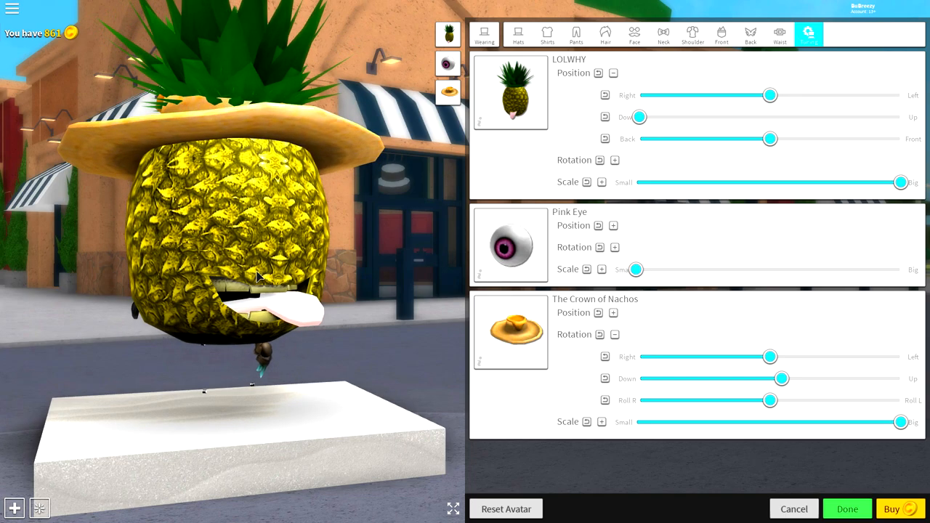
{"action": "mouse_move", "coordinate": [617, 233]}
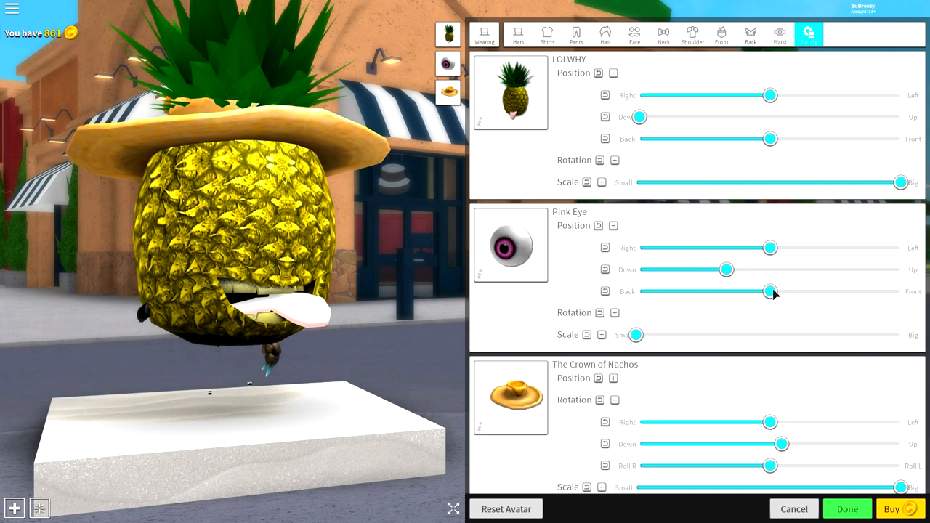
Step: Center the Pink Eye on the pineapple with the Back/Front and Down/Up sliders
{"action": "left_click_drag", "start_coordinate": [770, 291], "coordinate": [850, 291]}
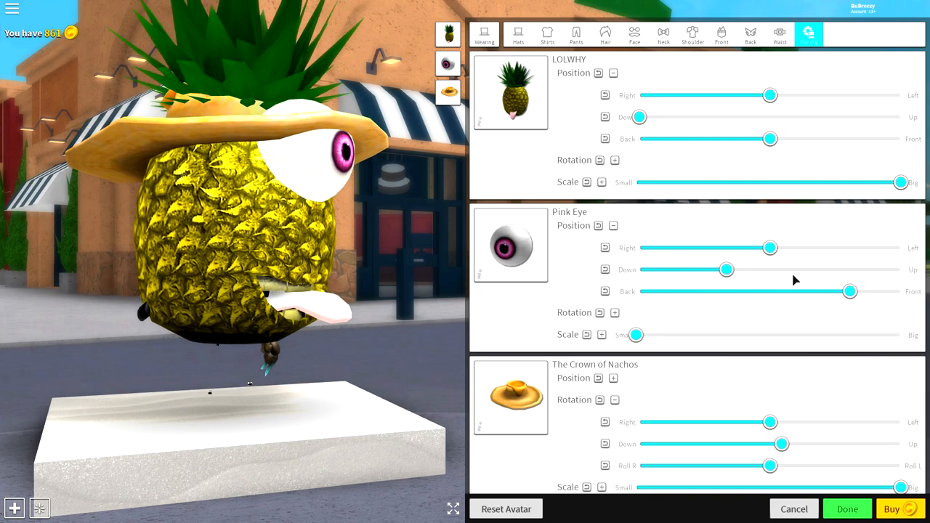
{"action": "left_click_drag", "start_coordinate": [726, 270], "coordinate": [651, 270]}
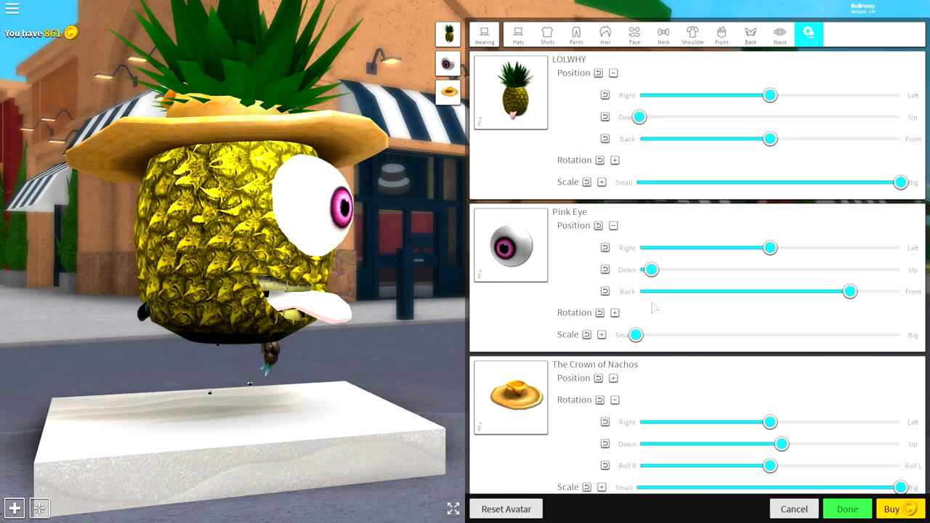
{"action": "left_click_drag", "start_coordinate": [850, 291], "coordinate": [826, 291]}
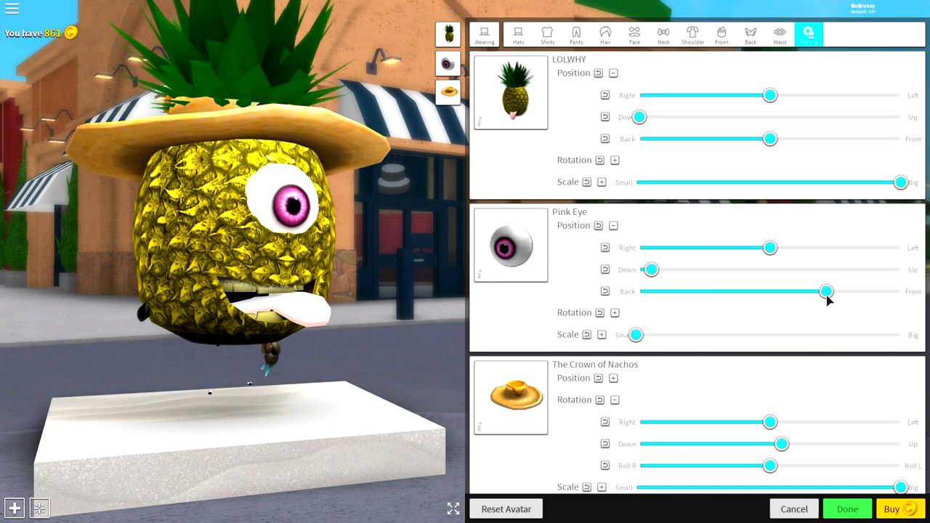
{"action": "left_click_drag", "start_coordinate": [826, 291], "coordinate": [833, 291]}
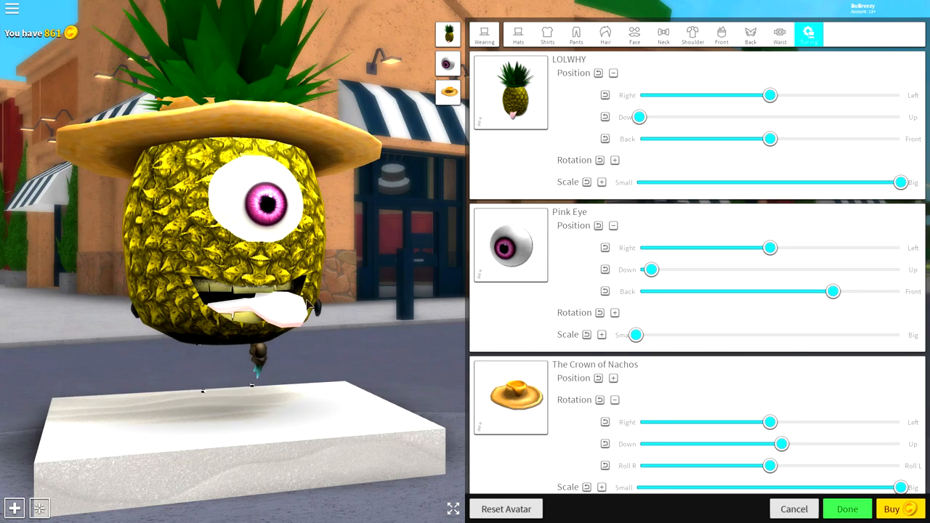
{"action": "mouse_move", "coordinate": [265, 227]}
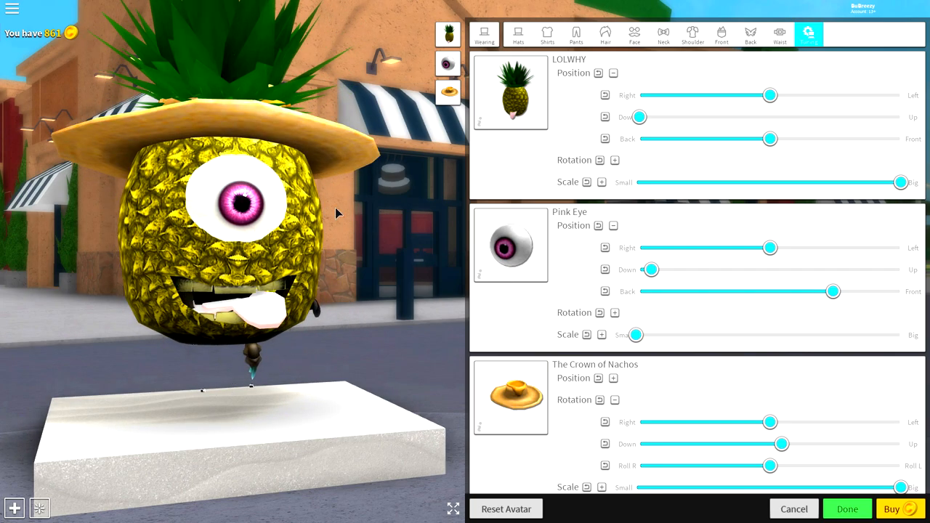
{"action": "left_click", "coordinate": [750, 34]}
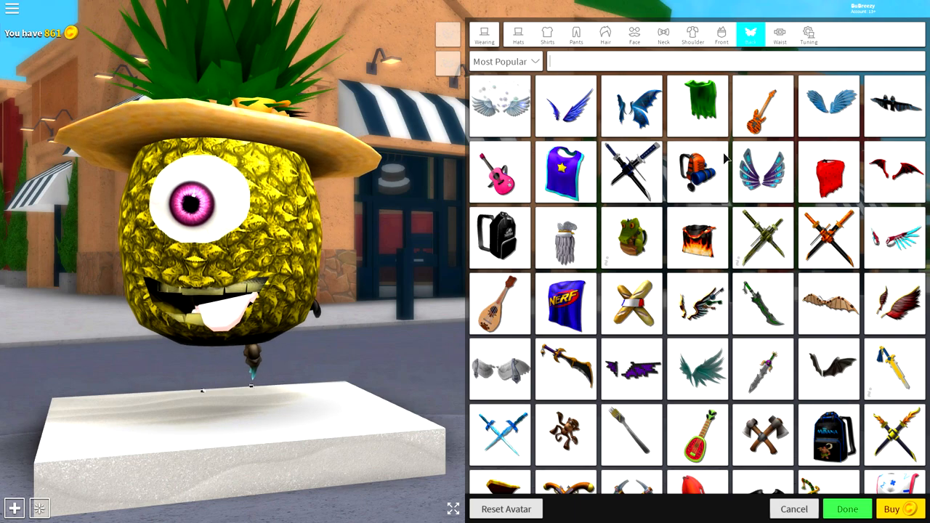
Step: Search Back accessories for 'adve' to equip the Adventurer Backpack and view the Tuning adjustments
{"action": "scroll", "scroll_direction": "down", "scroll_amount": 3}
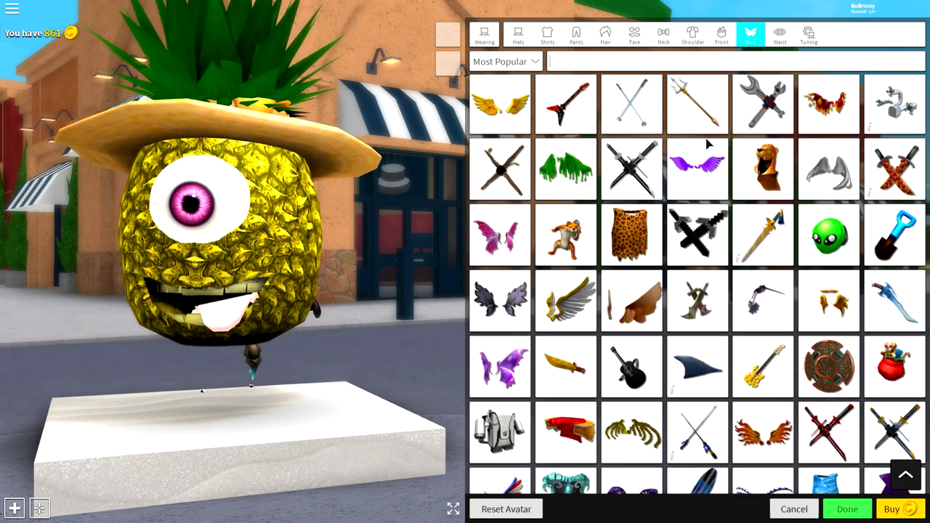
{"action": "scroll", "scroll_direction": "down", "scroll_amount": 3}
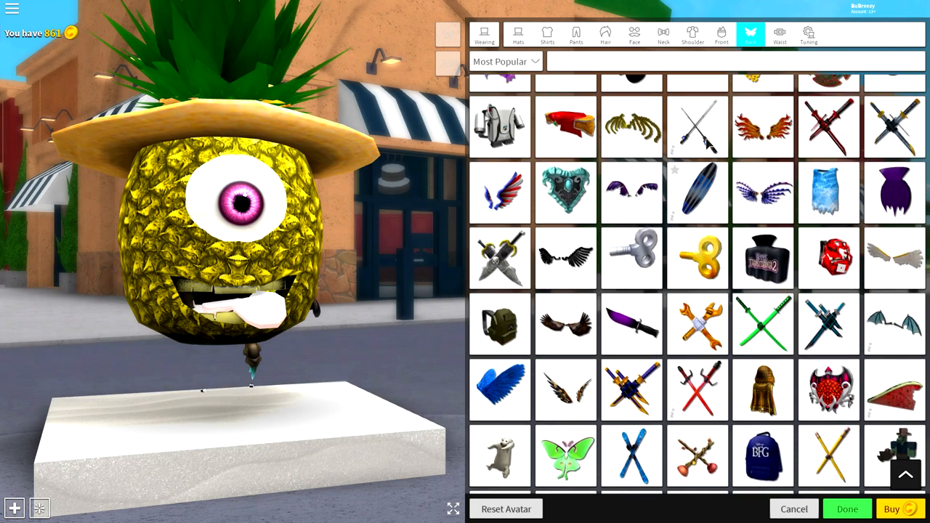
{"action": "type", "text": "advent"}
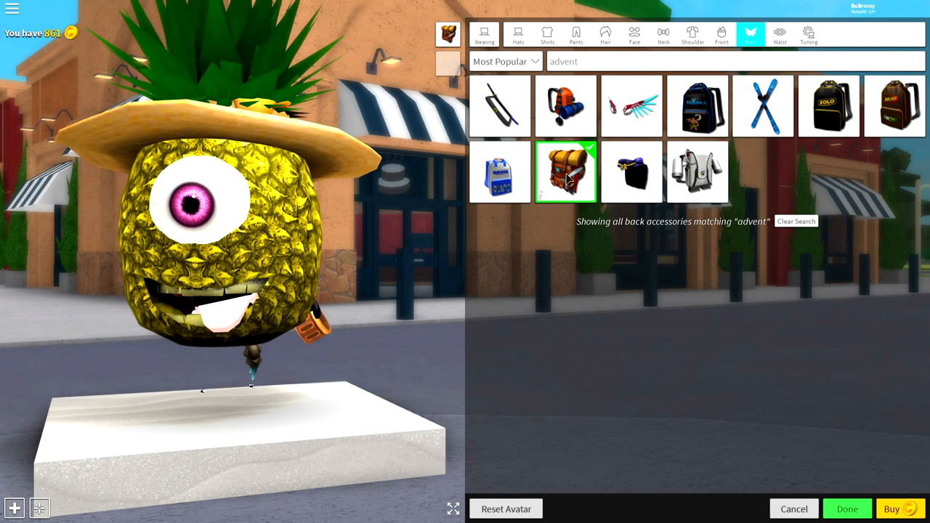
{"action": "left_click", "coordinate": [808, 35]}
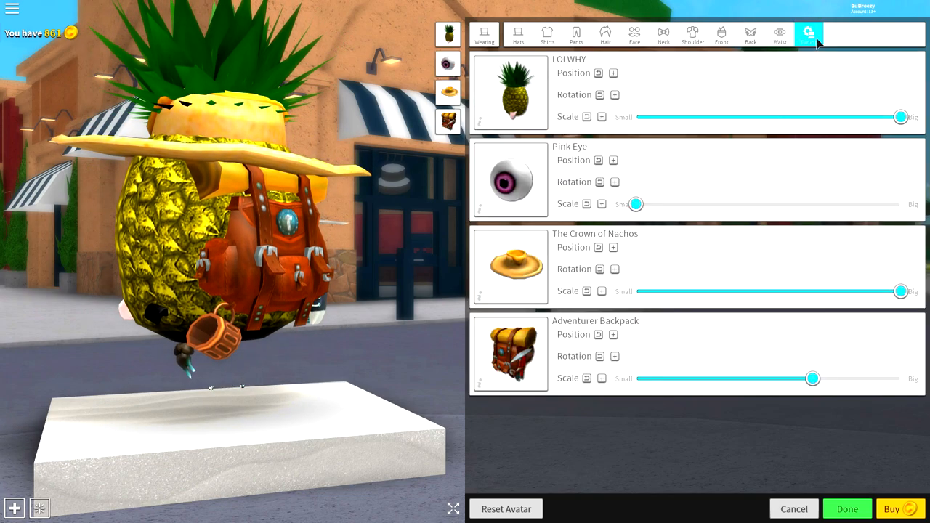
Step: Scale up the Adventurer Backpack, reveal its Position controls, and browse Face accessories
{"action": "left_click_drag", "start_coordinate": [813, 378], "coordinate": [869, 377]}
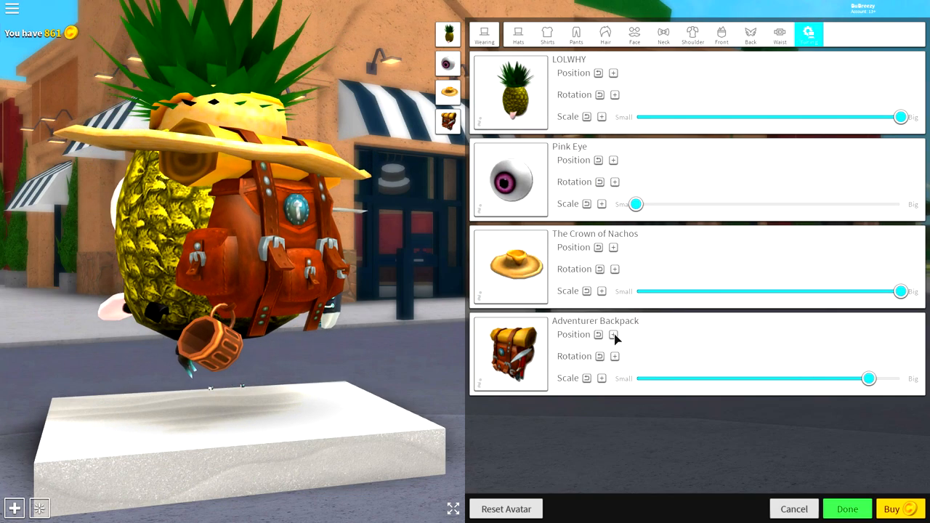
{"action": "left_click", "coordinate": [613, 334]}
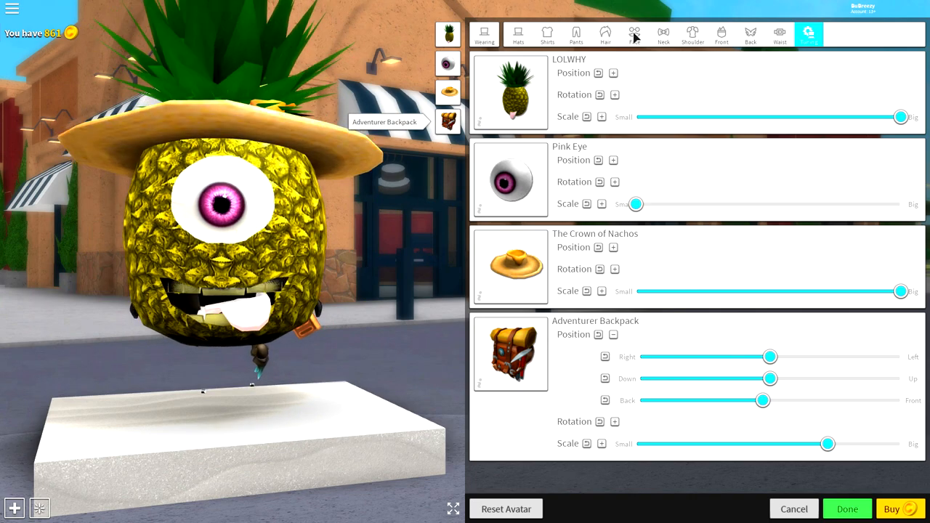
{"action": "left_click", "coordinate": [633, 33]}
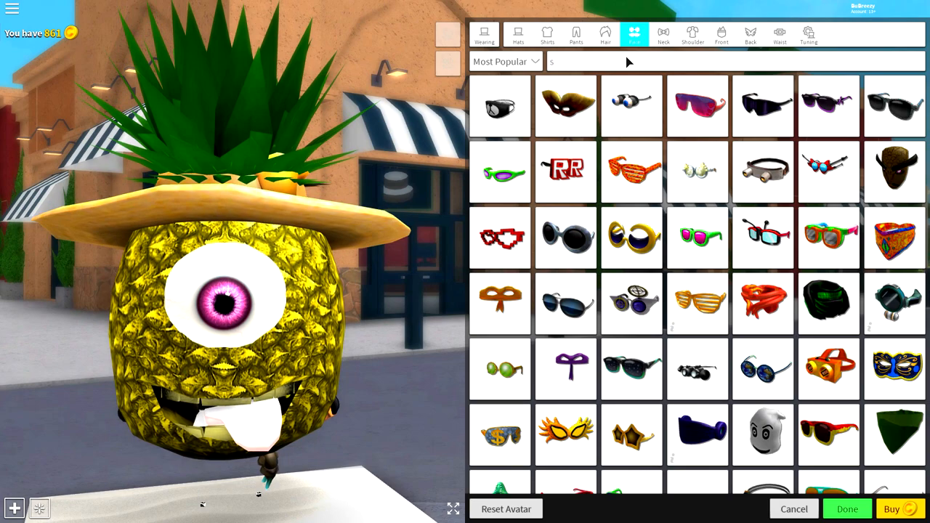
Step: Equip yellow Star Shutter Shades via 'star' search, tilting them down and pushing them back
{"action": "type", "text": "star"}
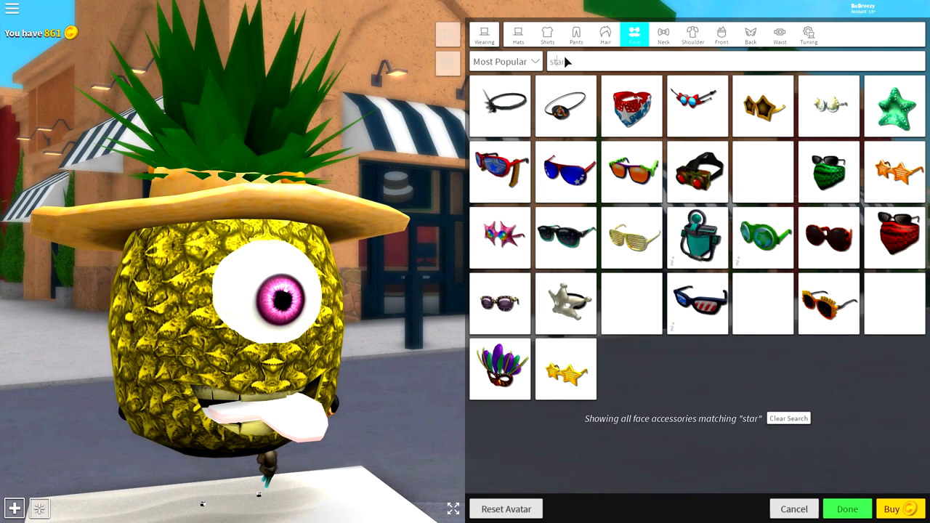
{"action": "left_click", "coordinate": [566, 369]}
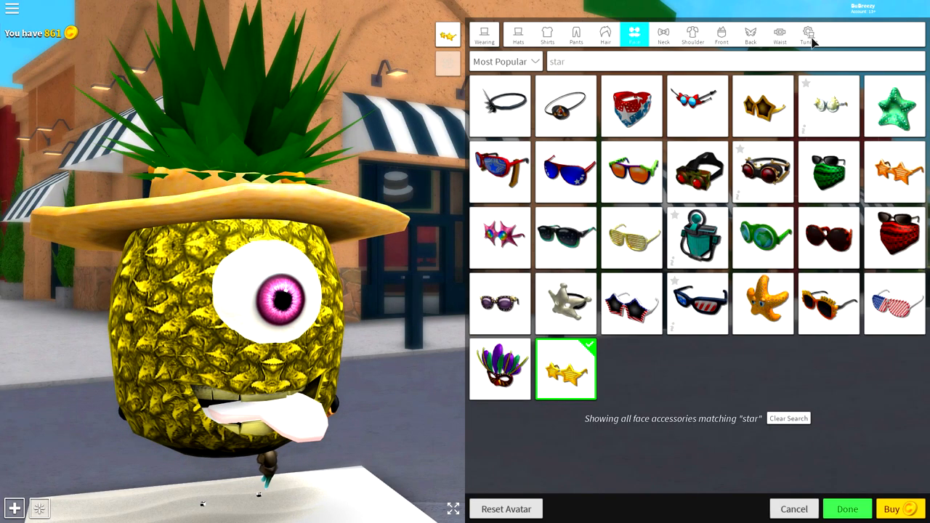
{"action": "left_click", "coordinate": [807, 34]}
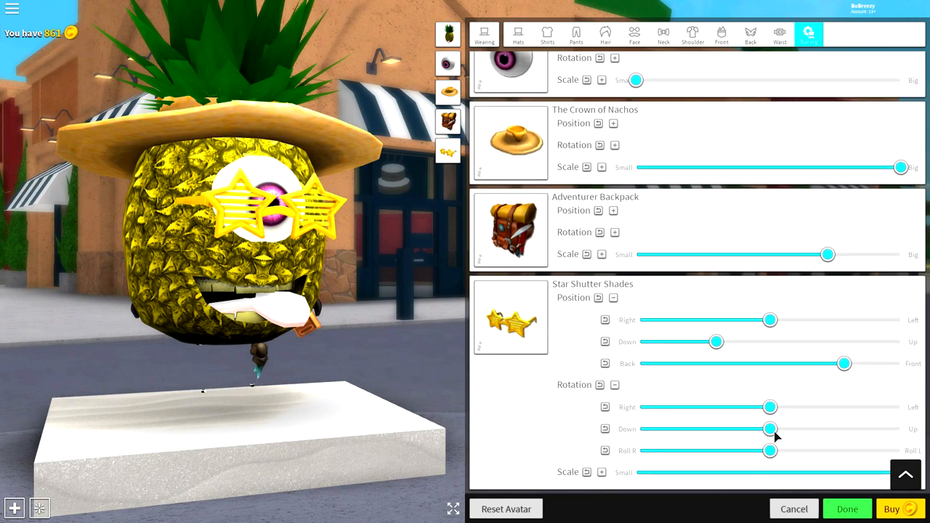
{"action": "left_click_drag", "start_coordinate": [770, 428], "coordinate": [719, 428]}
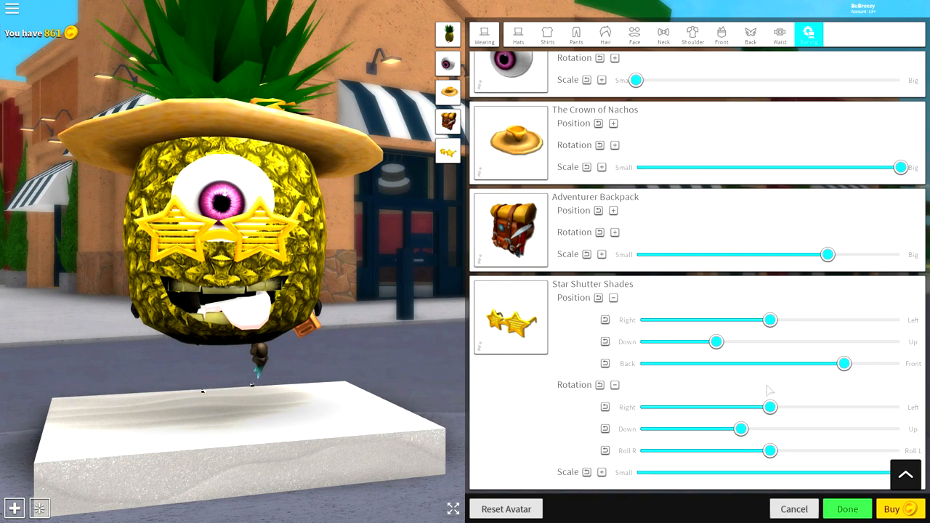
{"action": "left_click_drag", "start_coordinate": [845, 363], "coordinate": [808, 363]}
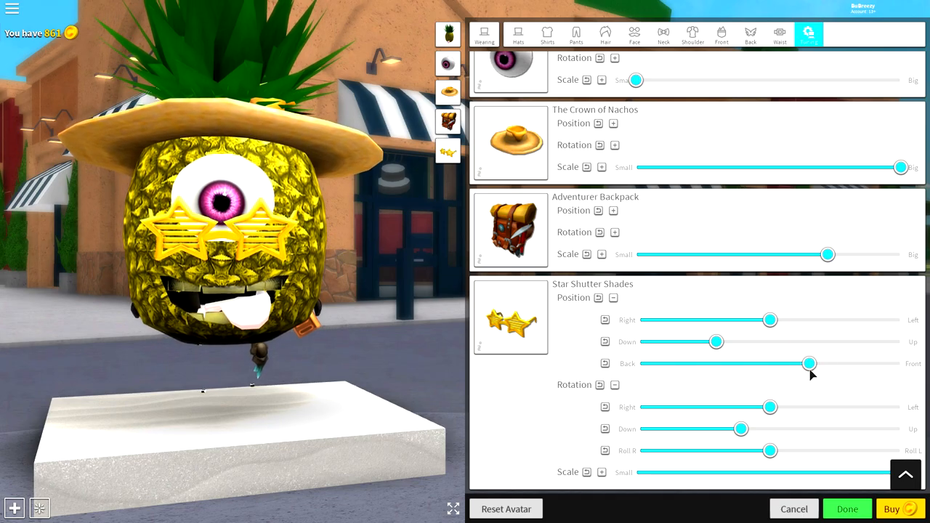